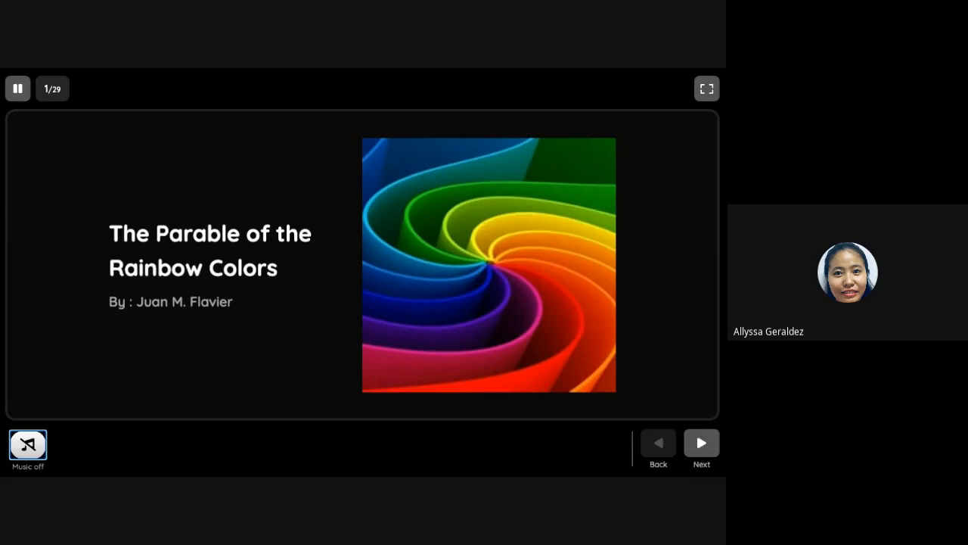
mouse_move(637, 460)
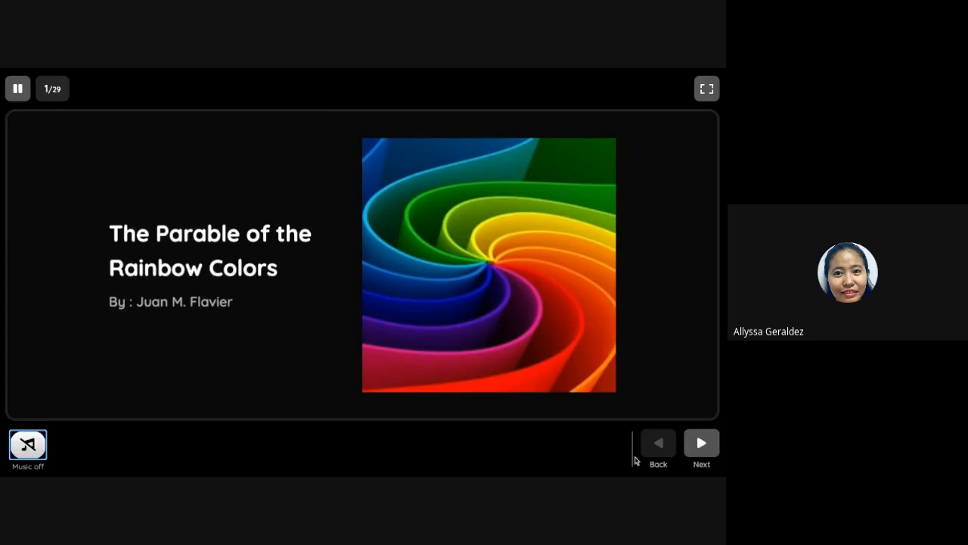
- Advance from the 'Parable of the Rainbow Colors' title slide to the four lesson objectives
click(702, 443)
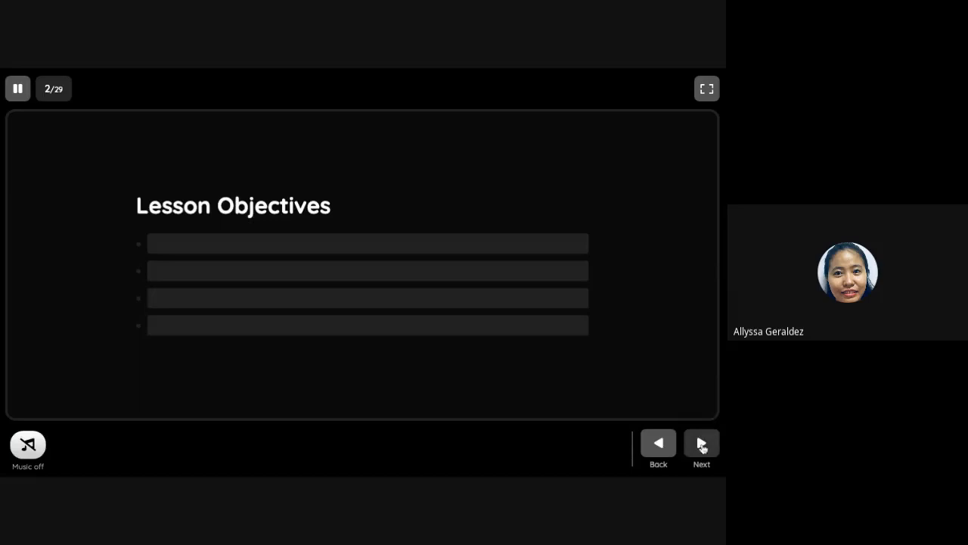
click(702, 442)
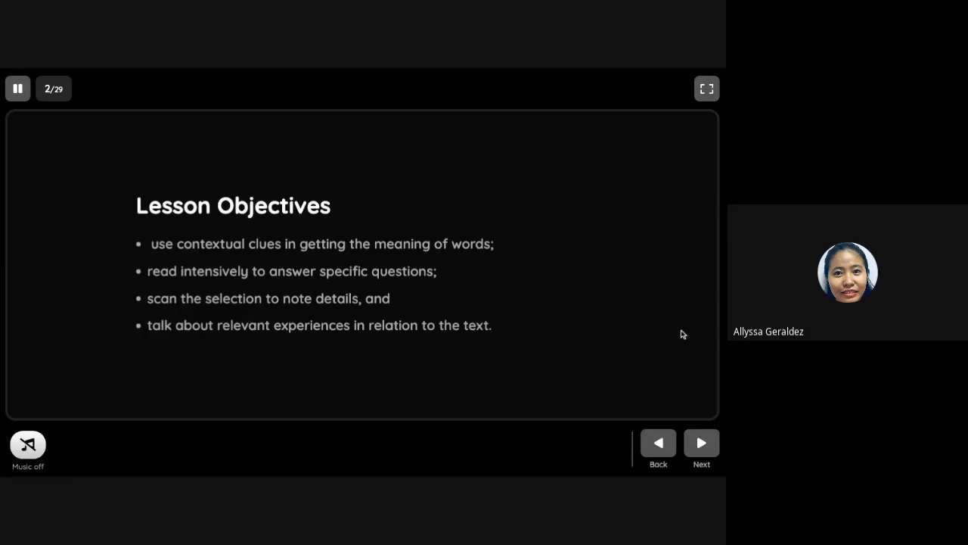
mouse_move(702, 444)
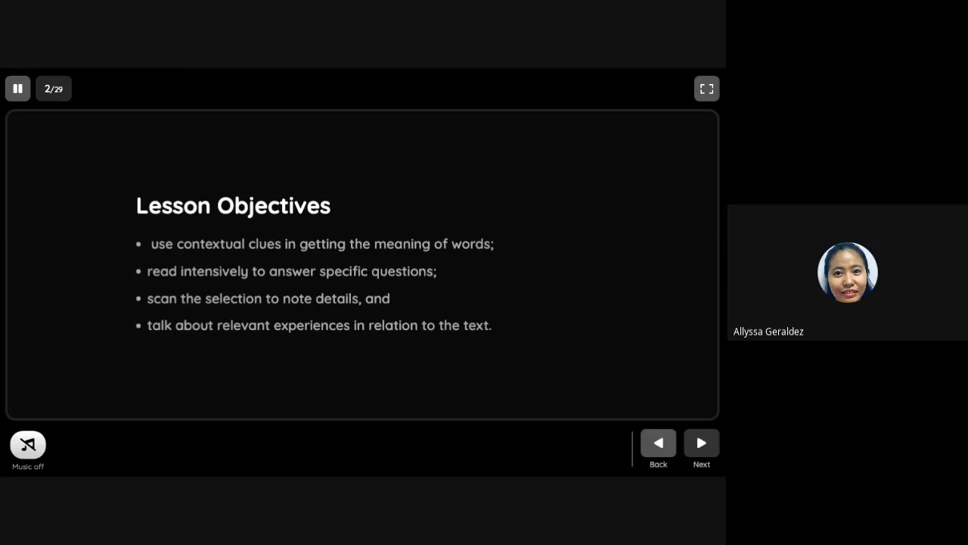
- Advance through 'The Rebirth of Freedom (1946-1970)' slide to 'Literary Exploration!'
click(702, 443)
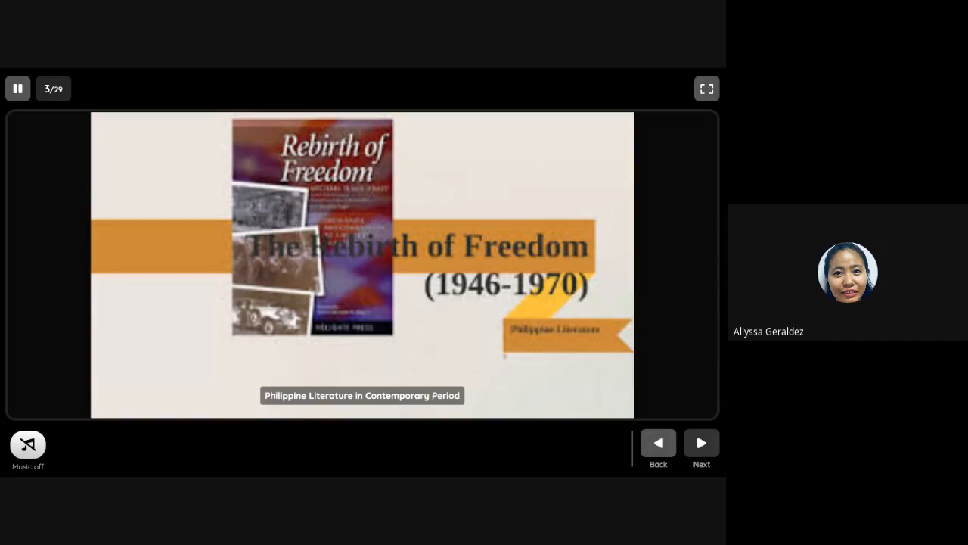
click(702, 443)
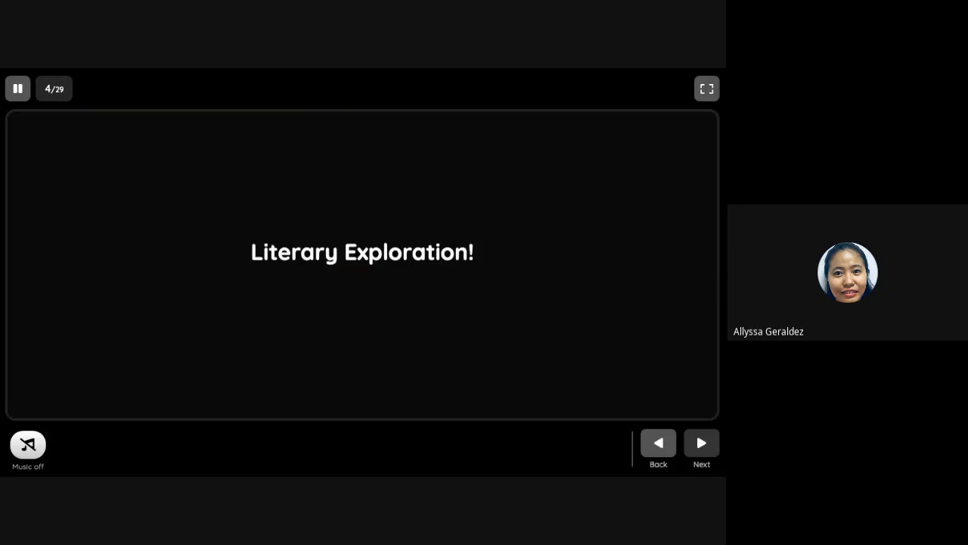
- Page through the Parable definition, Setting Expectations and 'Do you like rainbow?' slides
click(702, 443)
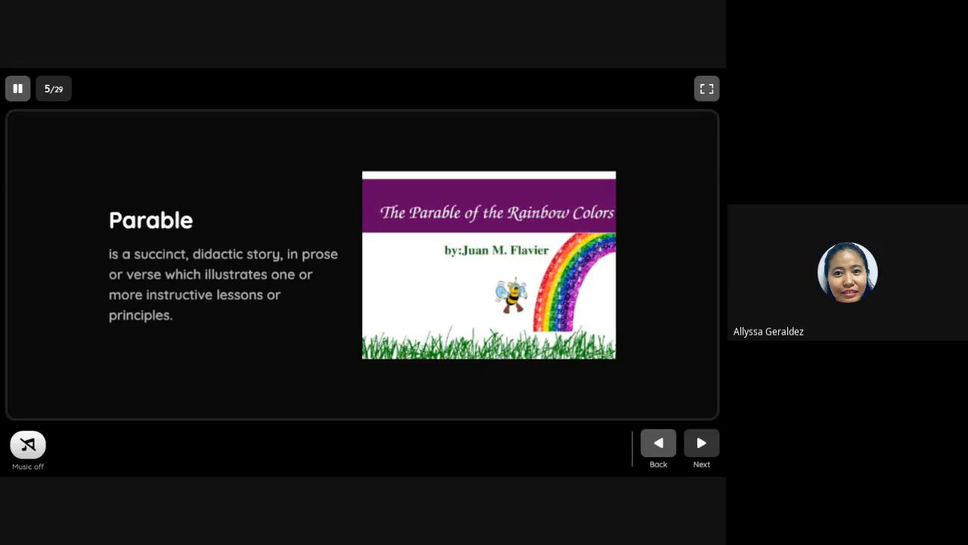
click(701, 443)
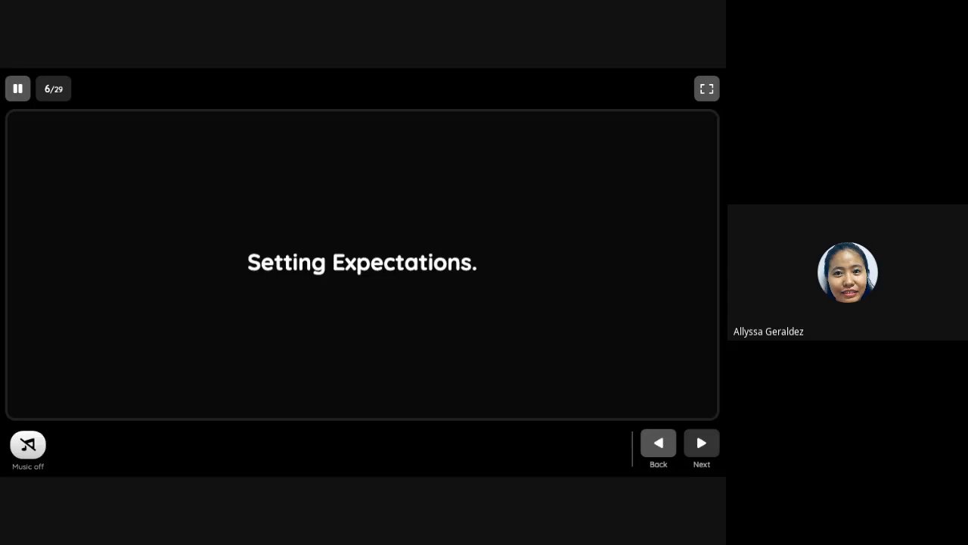
click(701, 442)
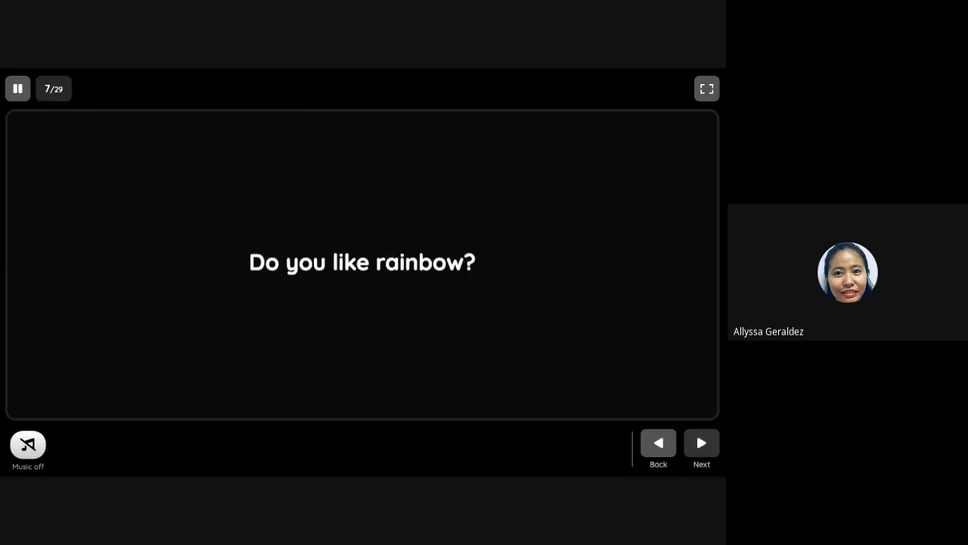
click(701, 443)
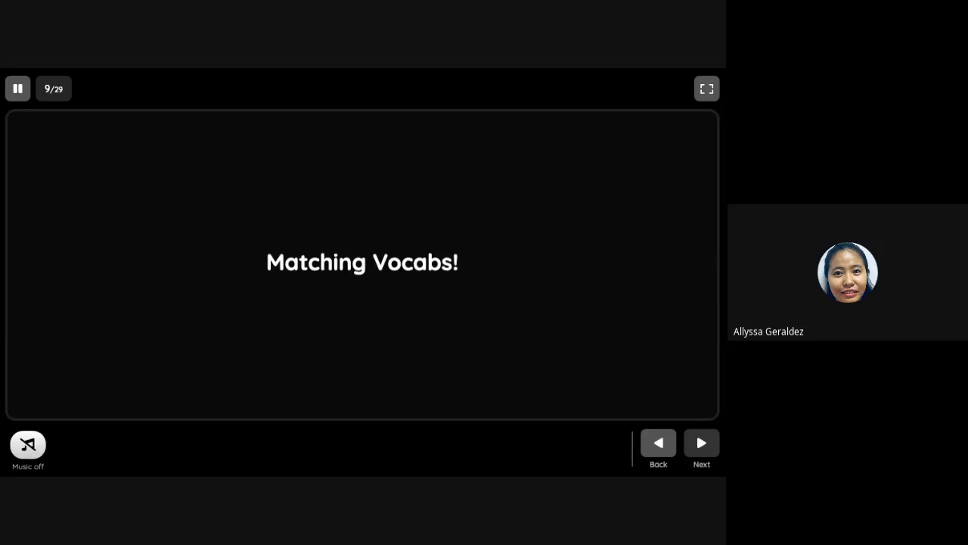
- Open the DENIGRATE matching item and answer it to reach Haughty
click(701, 443)
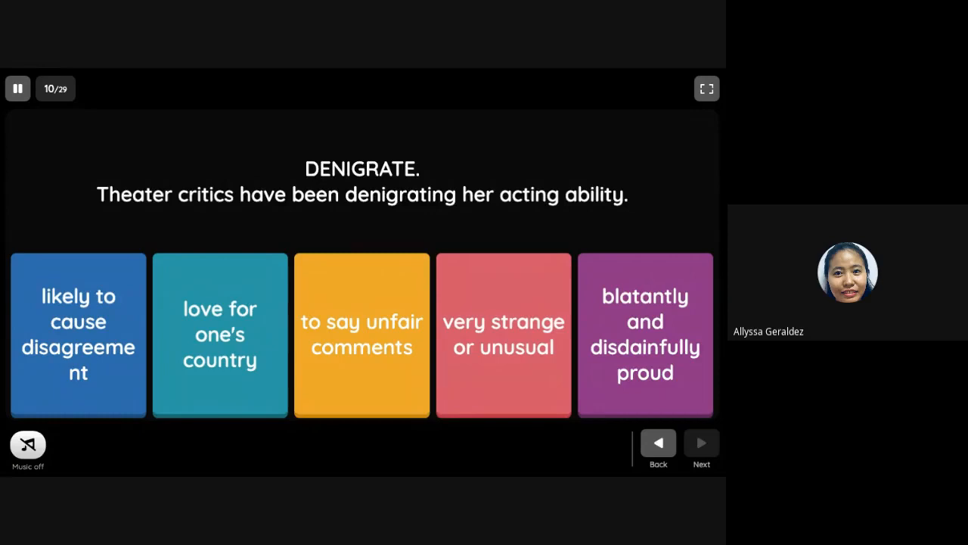
click(361, 335)
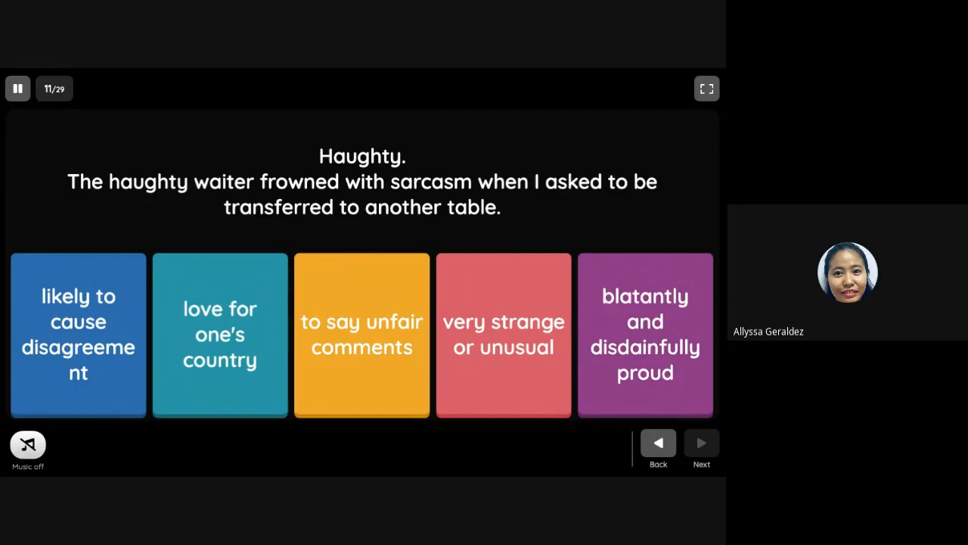
- Move past the Haughty and Outlandish vocabulary items to Patriotism
click(702, 443)
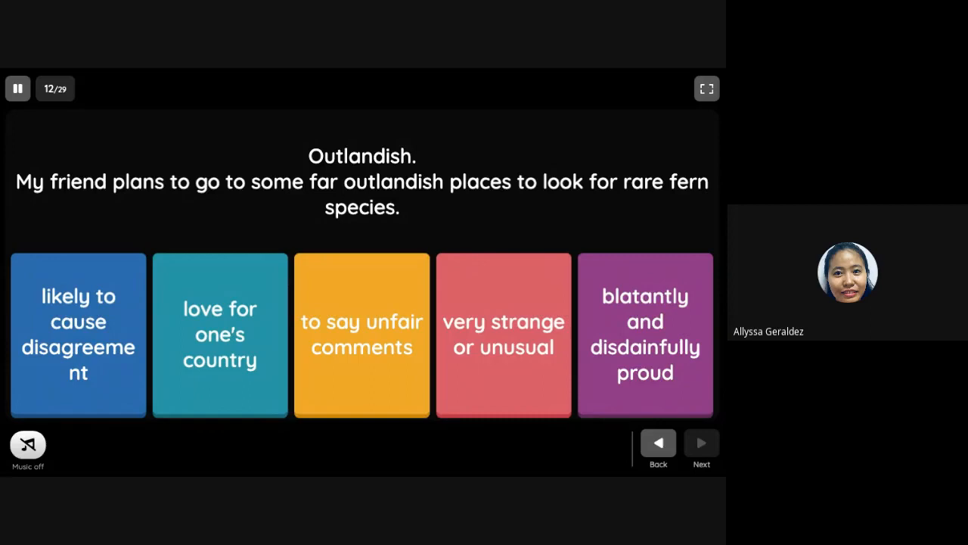
click(701, 443)
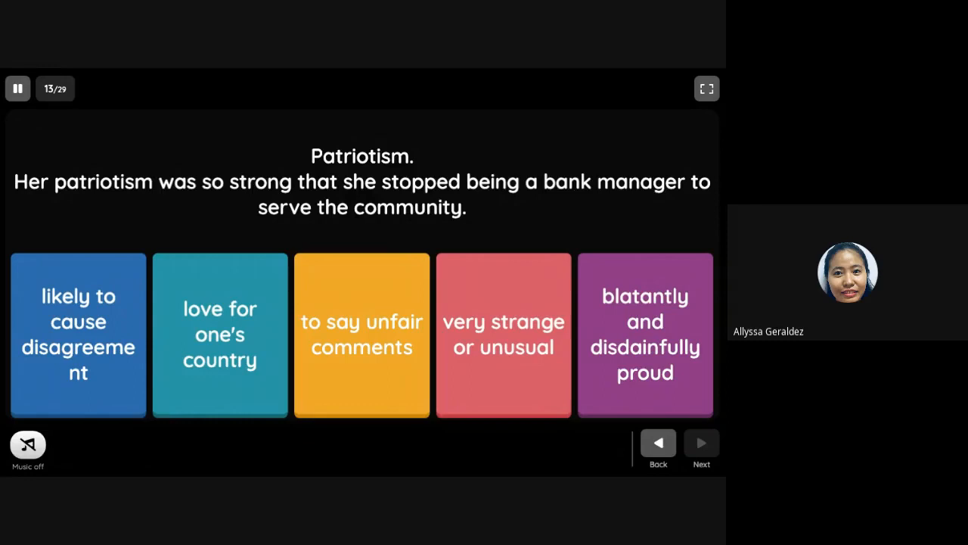
- Answer the Patriotism and Contentious vocabulary items
click(220, 335)
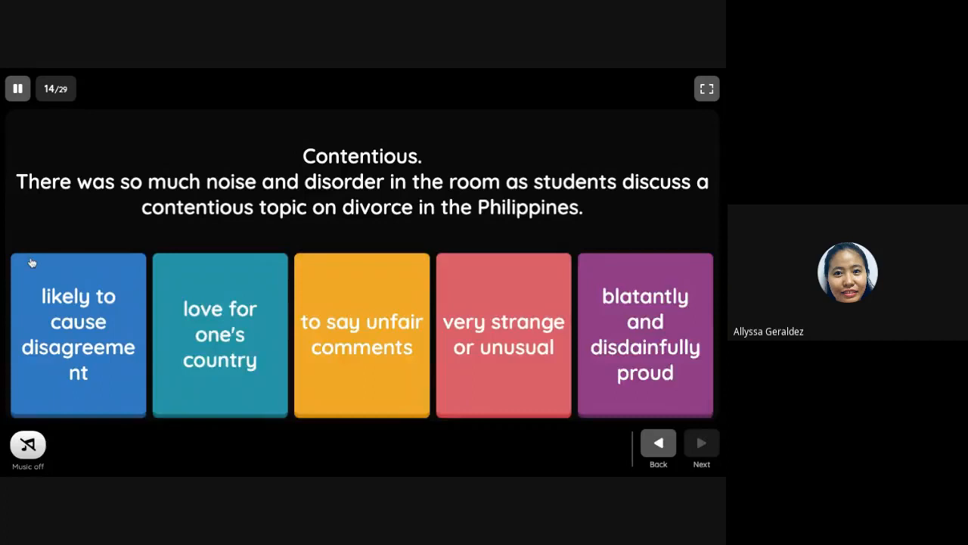
click(702, 444)
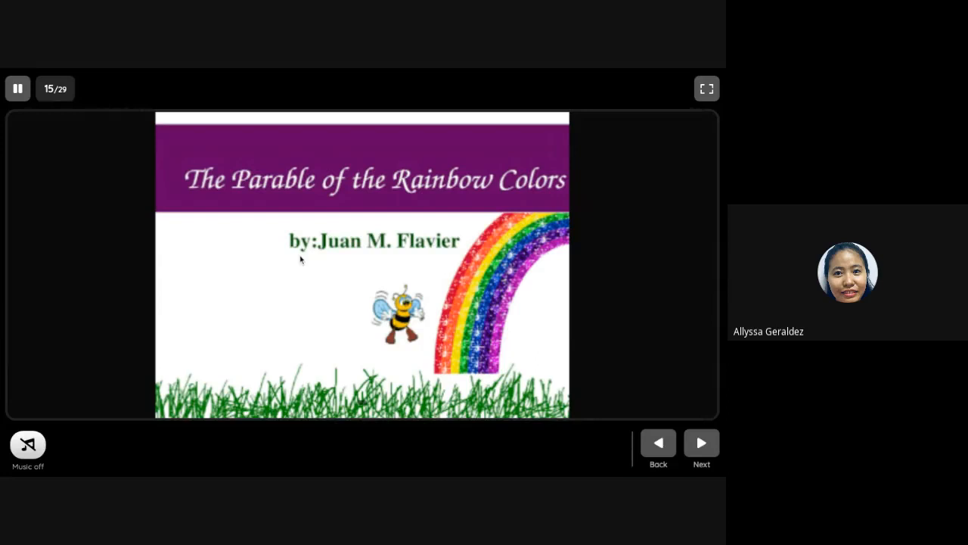
- Advance through the parable's opening story slides to Red's claim, slide 17
click(701, 444)
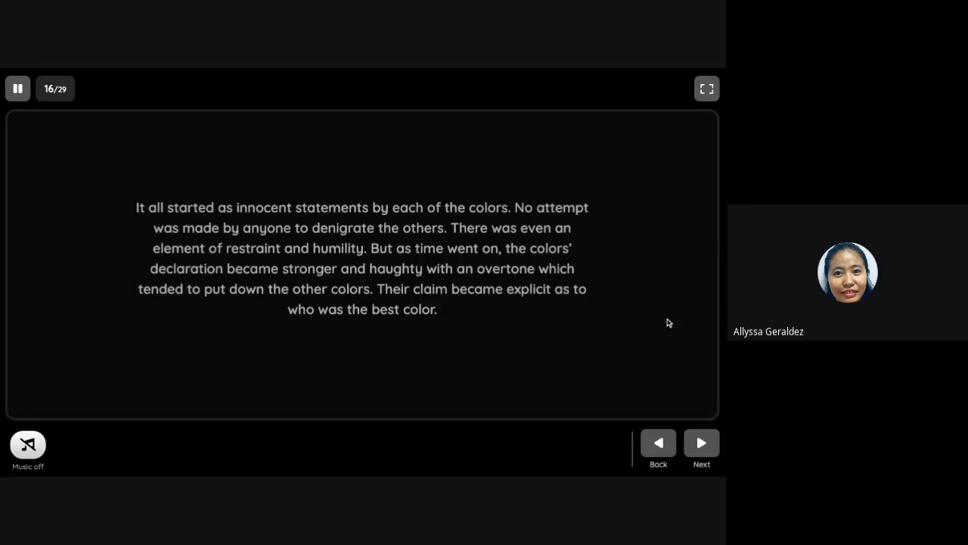
mouse_move(669, 321)
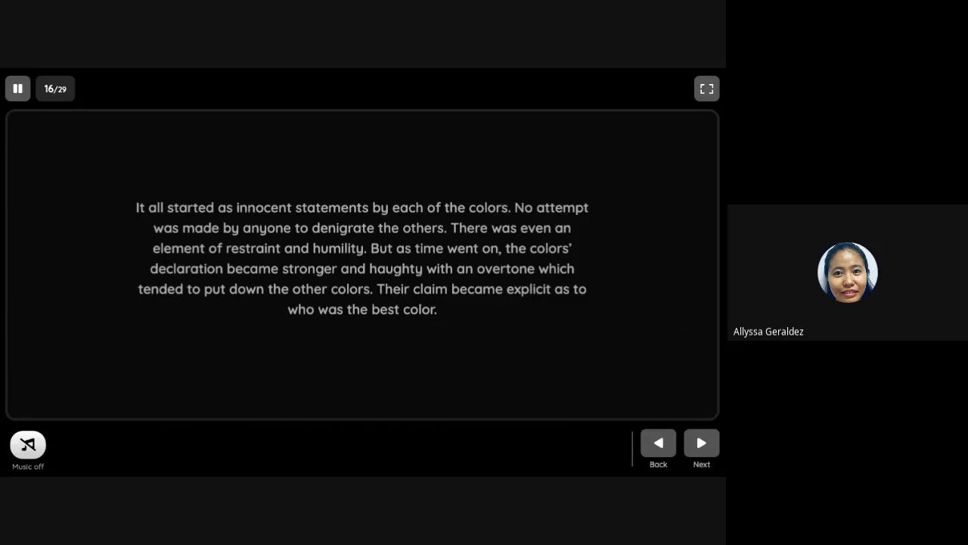
click(702, 444)
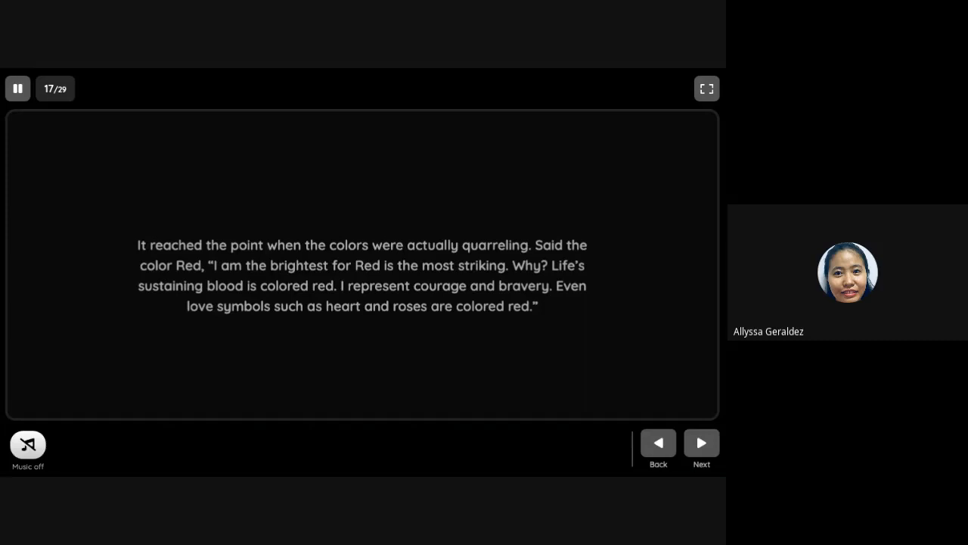
- Advance through Yellow's and Orange's slides to Green's claim, slide 20
click(701, 443)
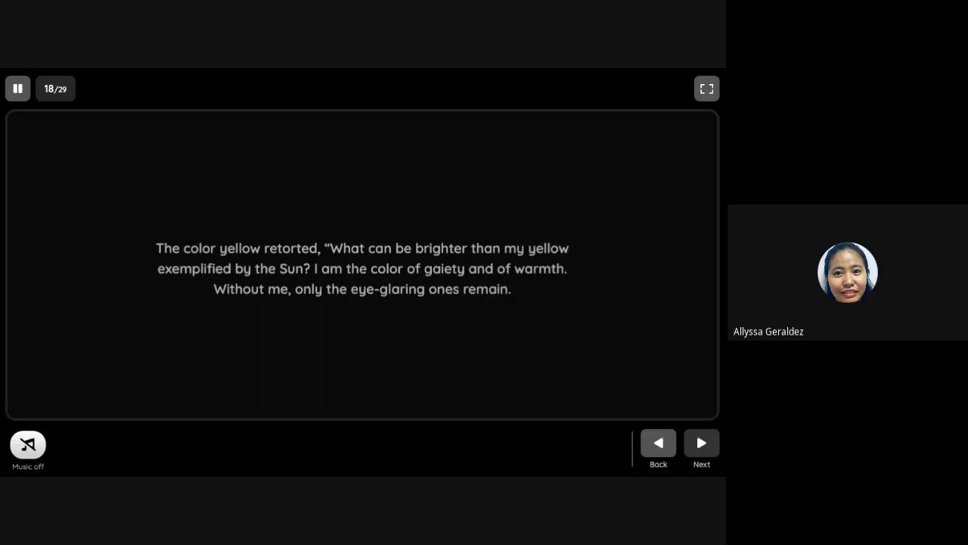
click(702, 443)
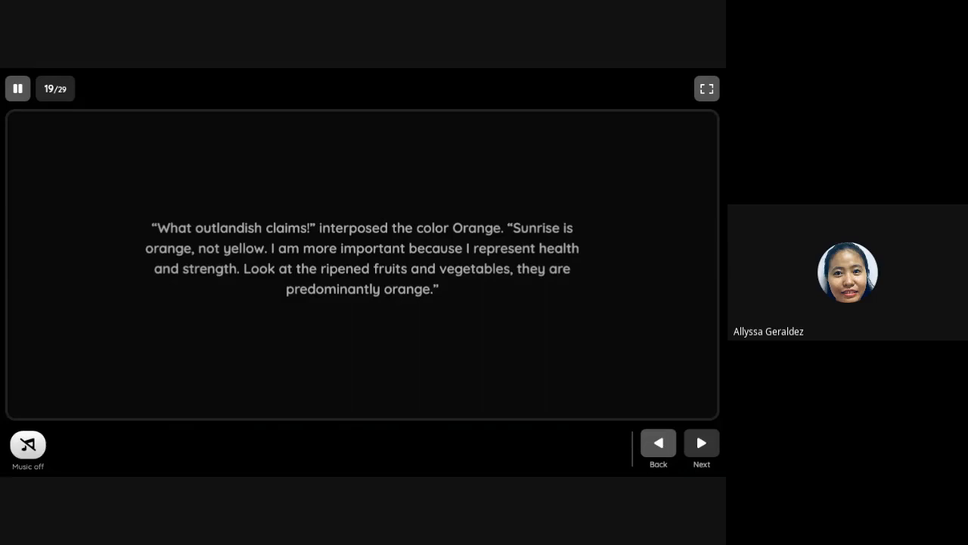
click(702, 444)
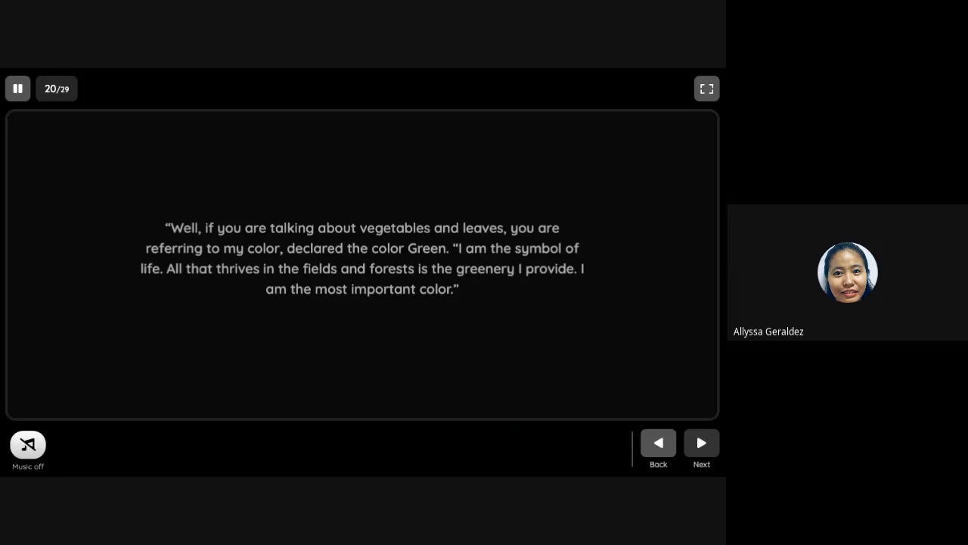
- Advance through Blue's, Indigo's and Violet's claims to the rain slide, 24
click(702, 443)
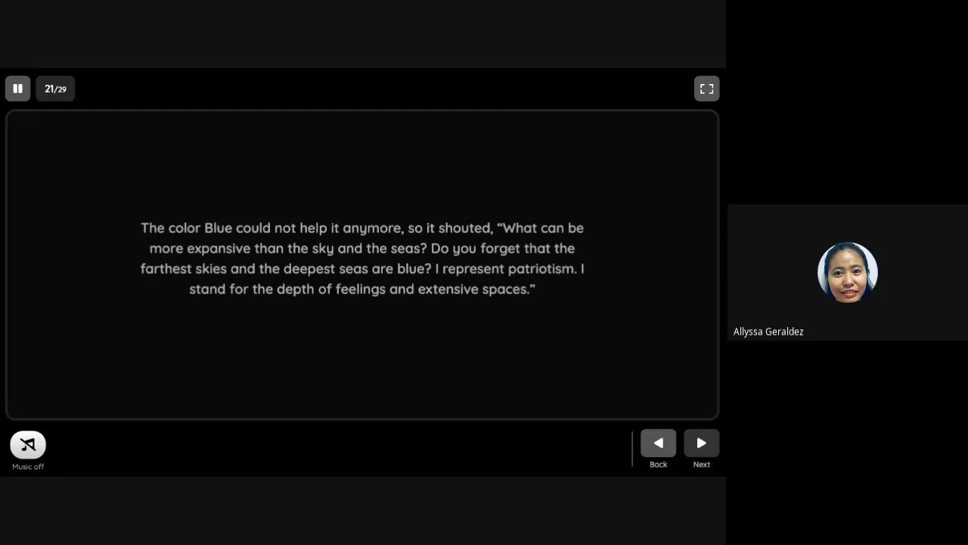
click(701, 443)
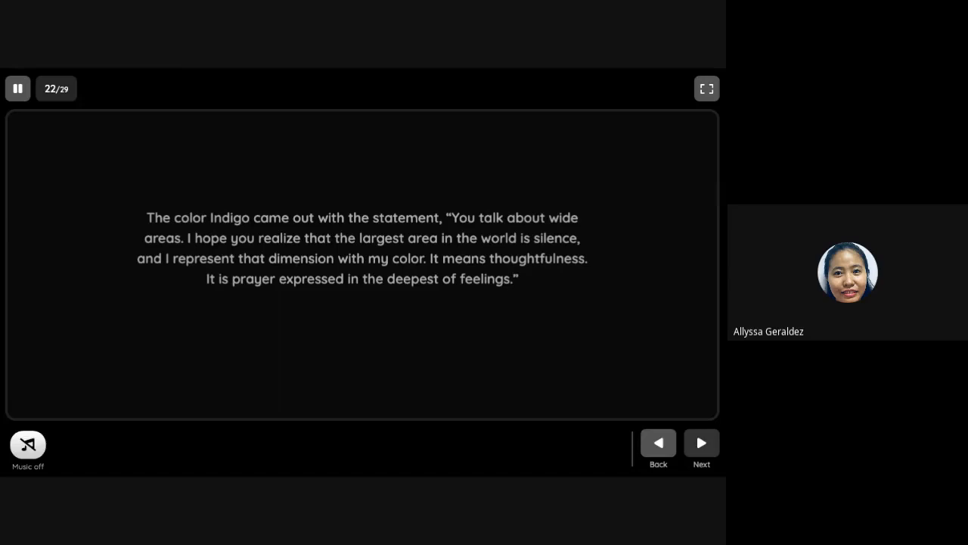
click(702, 444)
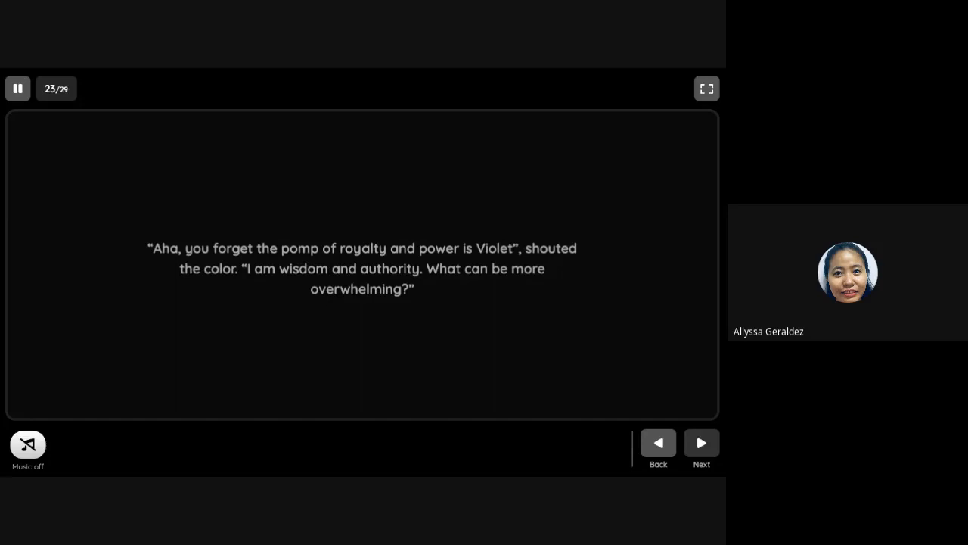
click(701, 444)
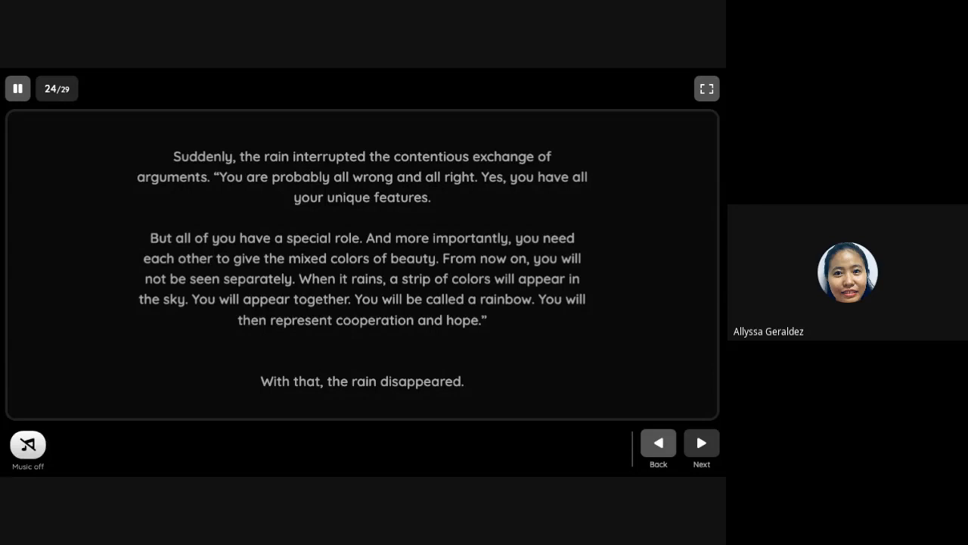
- Advance to slide 25, asking which color you would be and why
click(702, 442)
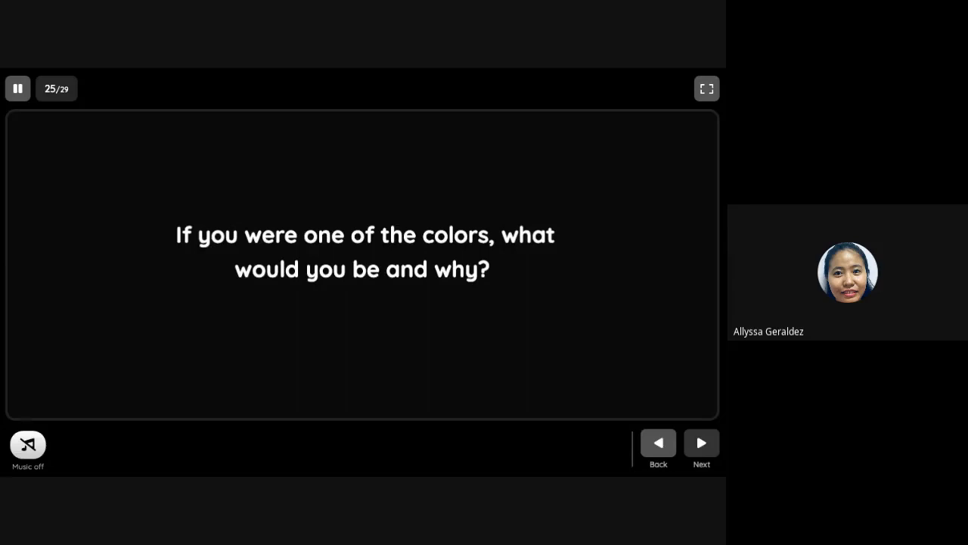
- Advance through questions on rain not interfering, cooperation and encouraging others to closing slide 29
click(701, 443)
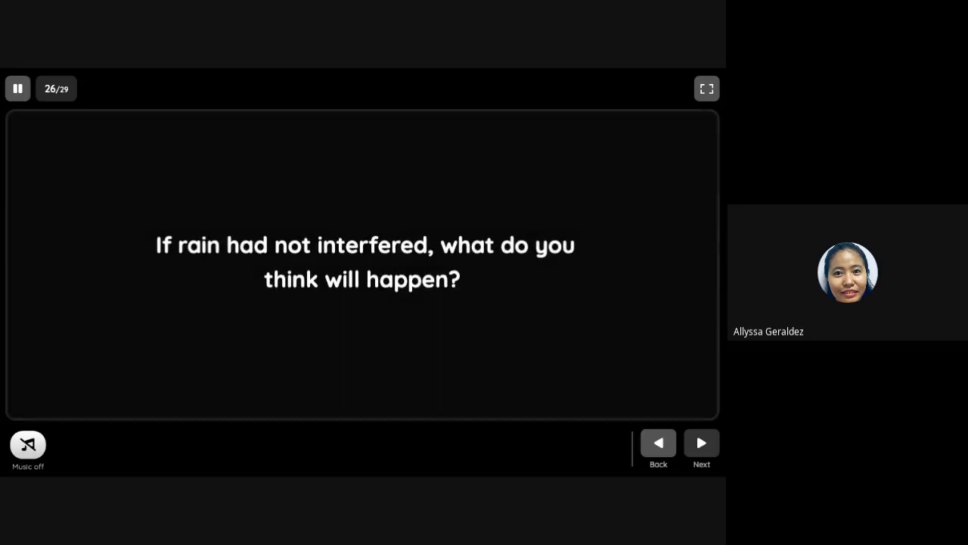
click(702, 444)
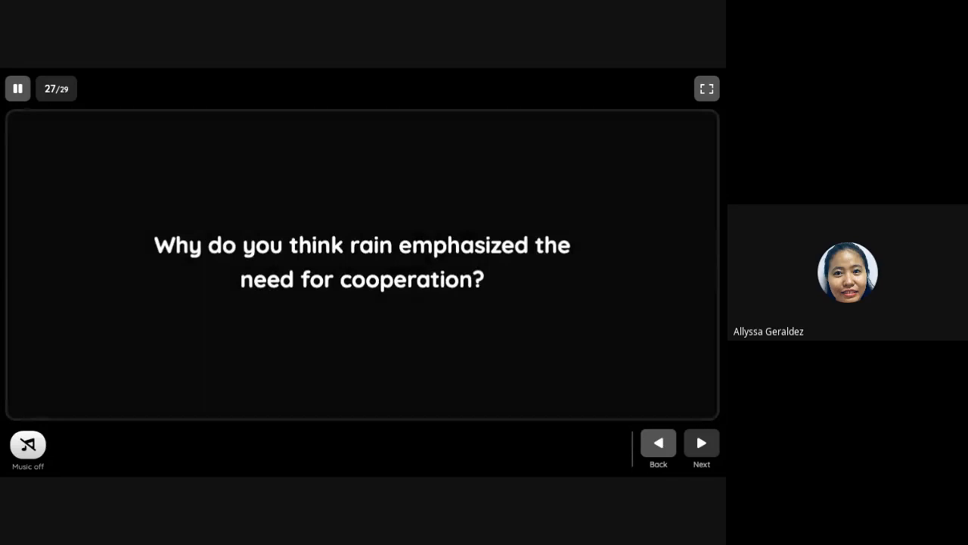
click(701, 443)
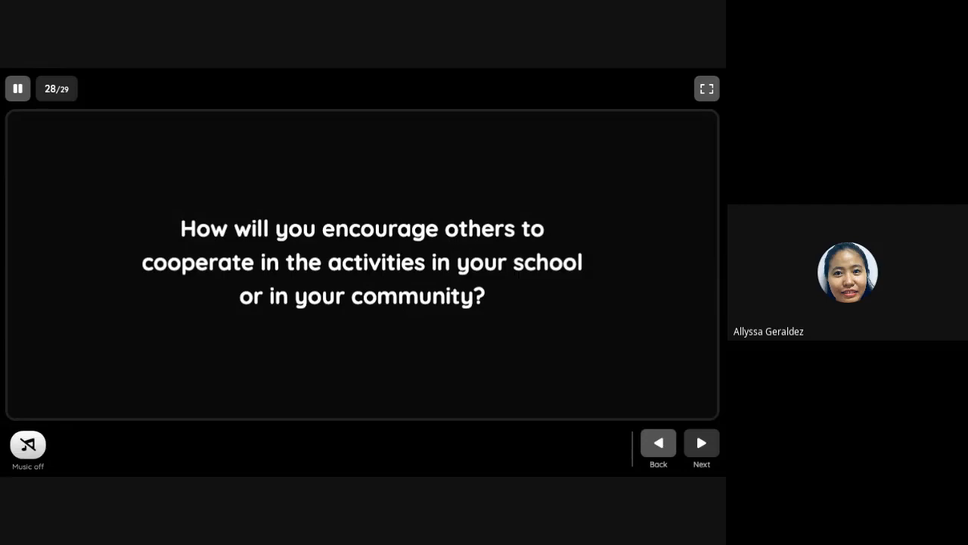
click(701, 443)
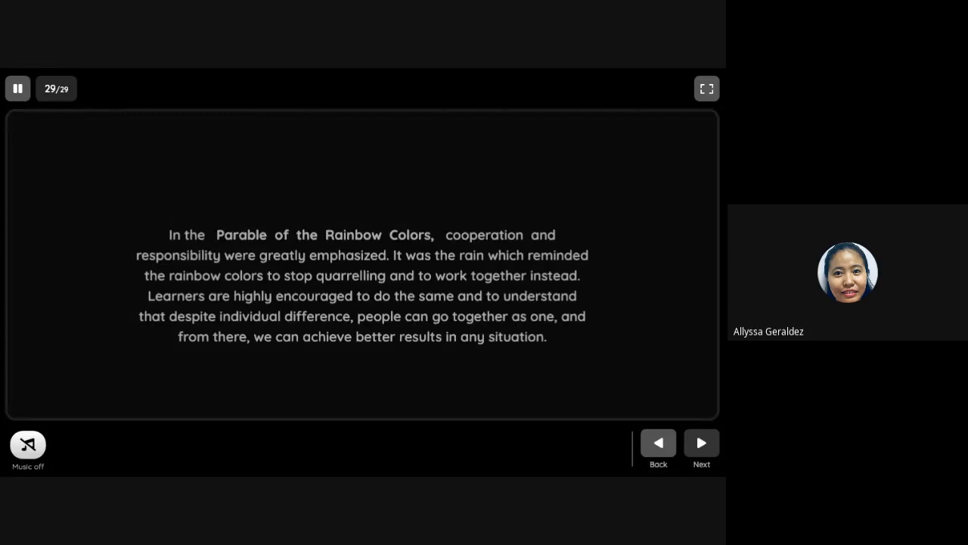